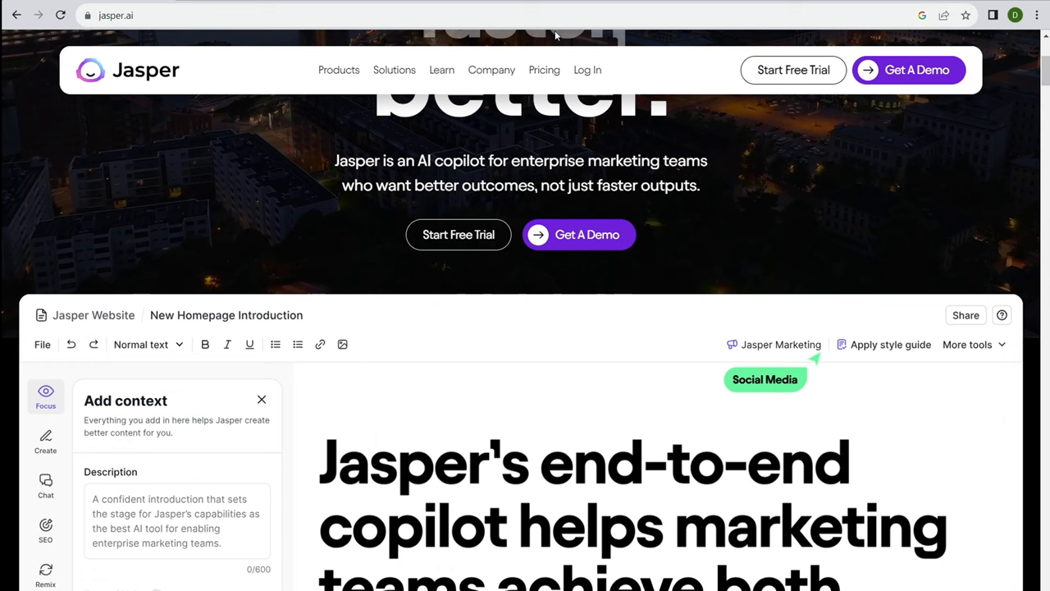
- Review the Jasper pricing plans and start the Creator plan free 7-day trial
{"action": "left_click", "coordinate": [544, 70]}
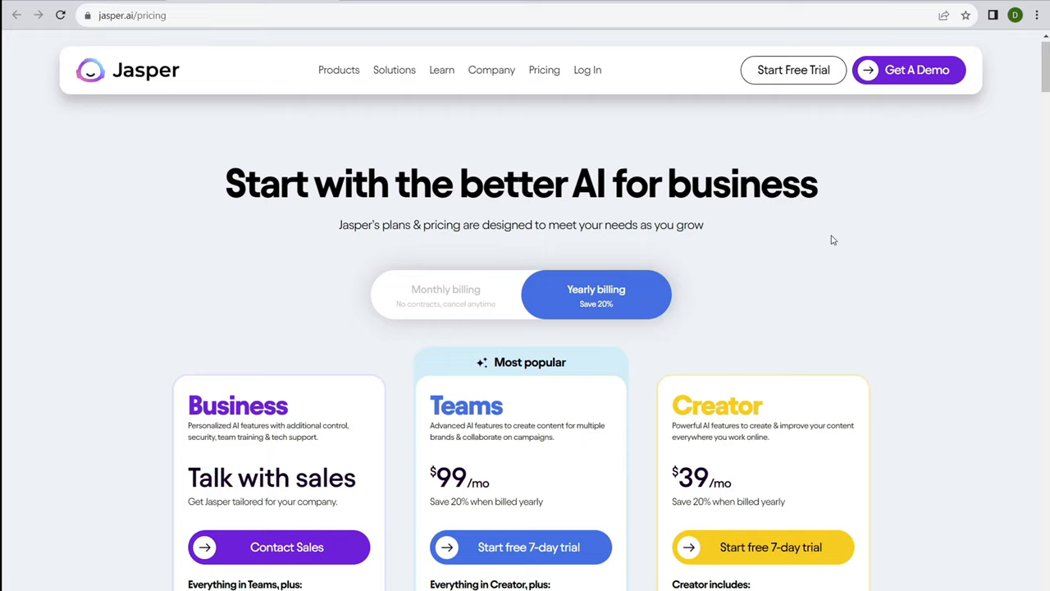
{"action": "scroll", "scroll_direction": "down", "scroll_amount": 3}
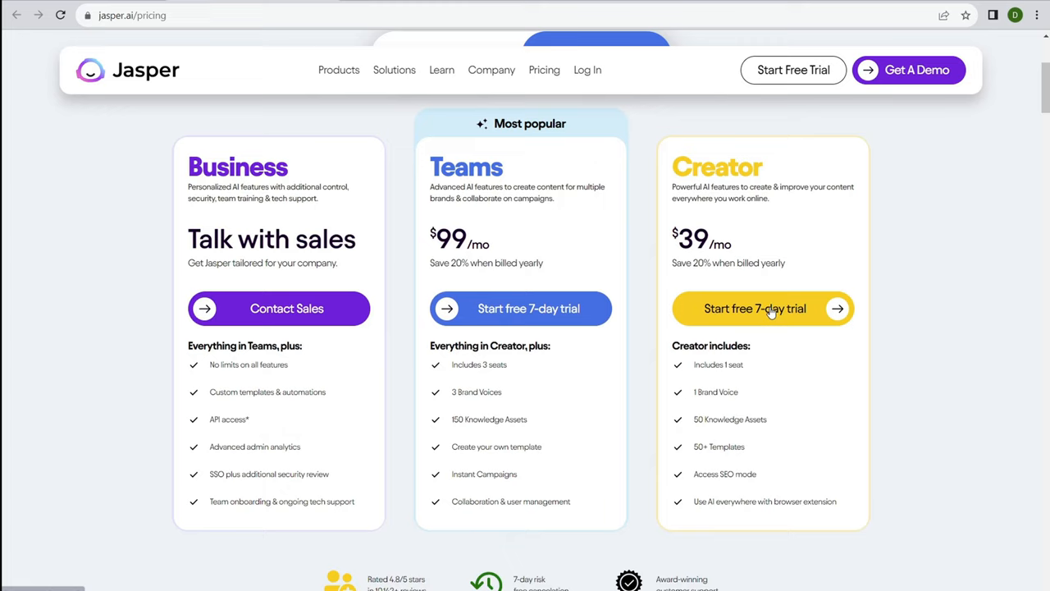
{"action": "left_click", "coordinate": [755, 308]}
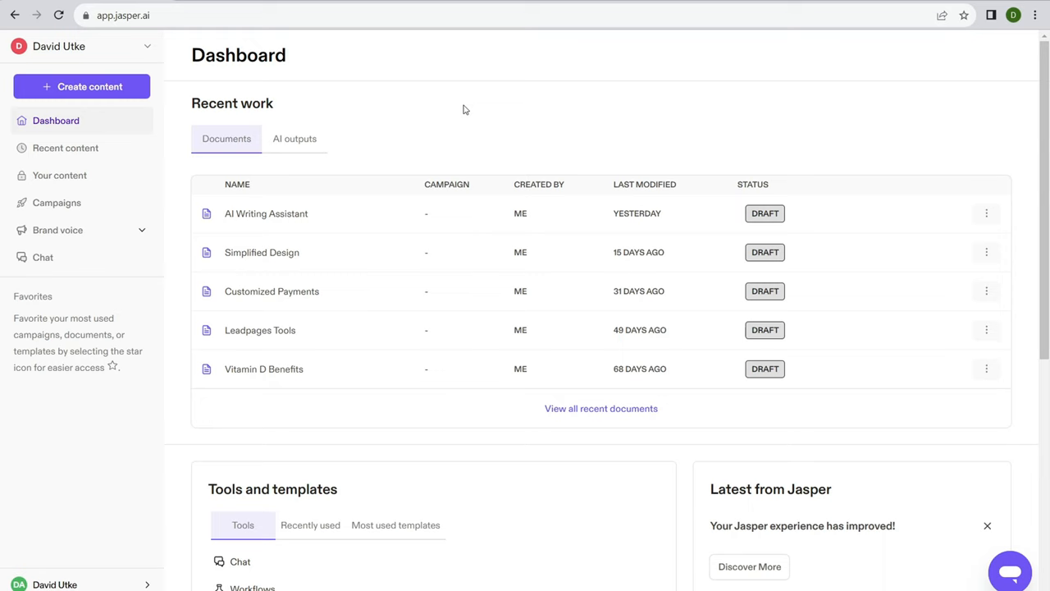
- Open the Create new content dialog from the Dashboard
{"action": "left_click", "coordinate": [82, 86]}
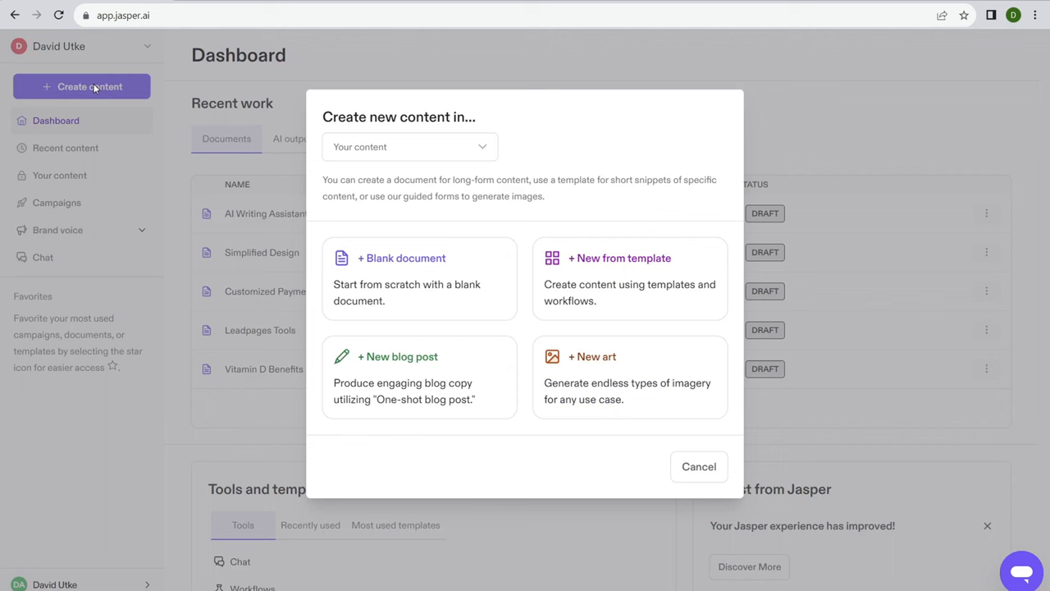
{"action": "mouse_move", "coordinate": [535, 228]}
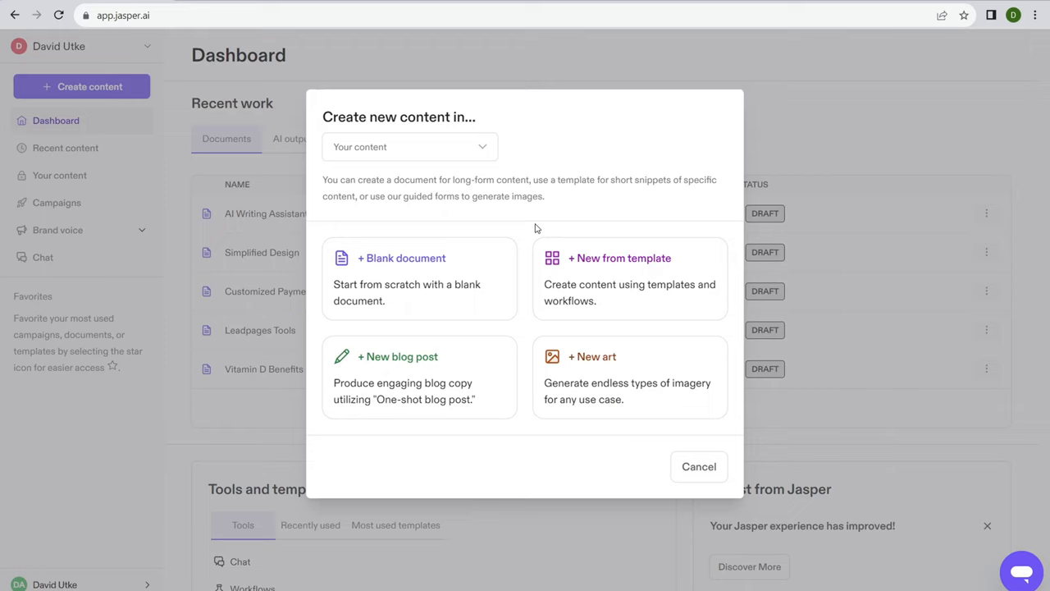
{"action": "mouse_move", "coordinate": [418, 305]}
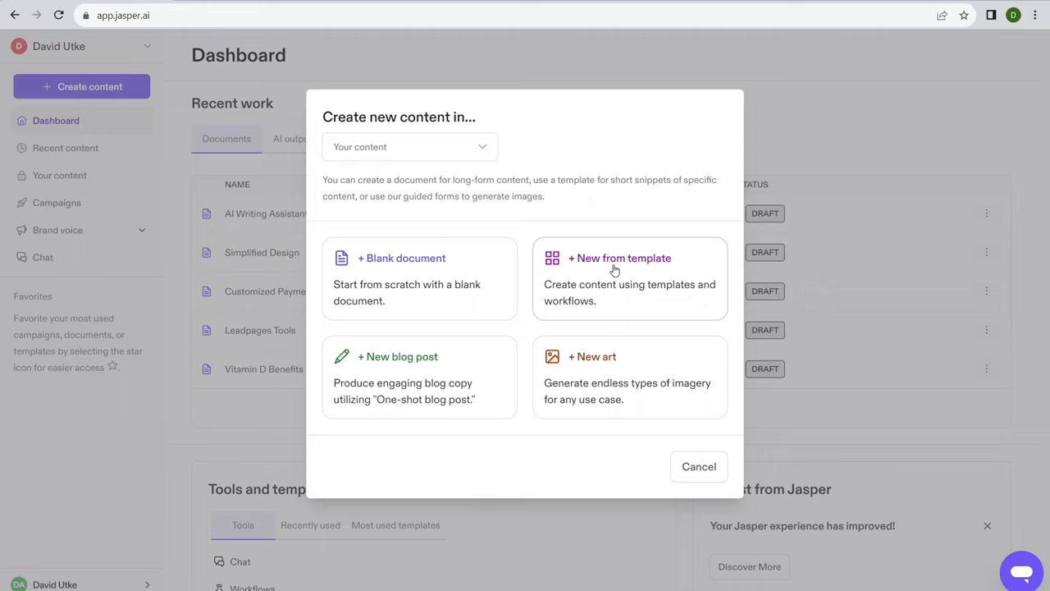
{"action": "mouse_move", "coordinate": [465, 374]}
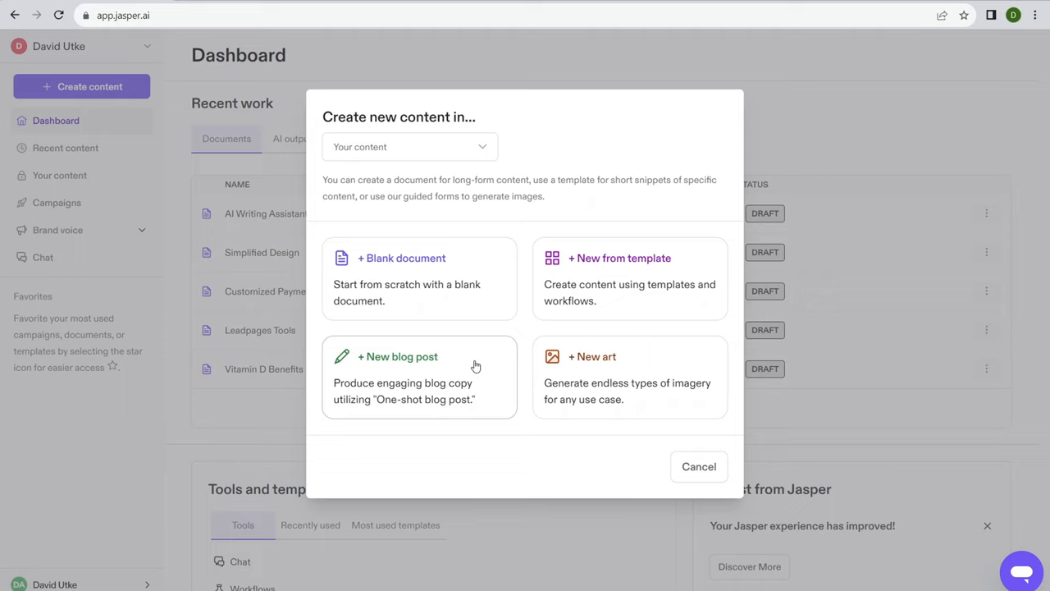
{"action": "mouse_move", "coordinate": [410, 392]}
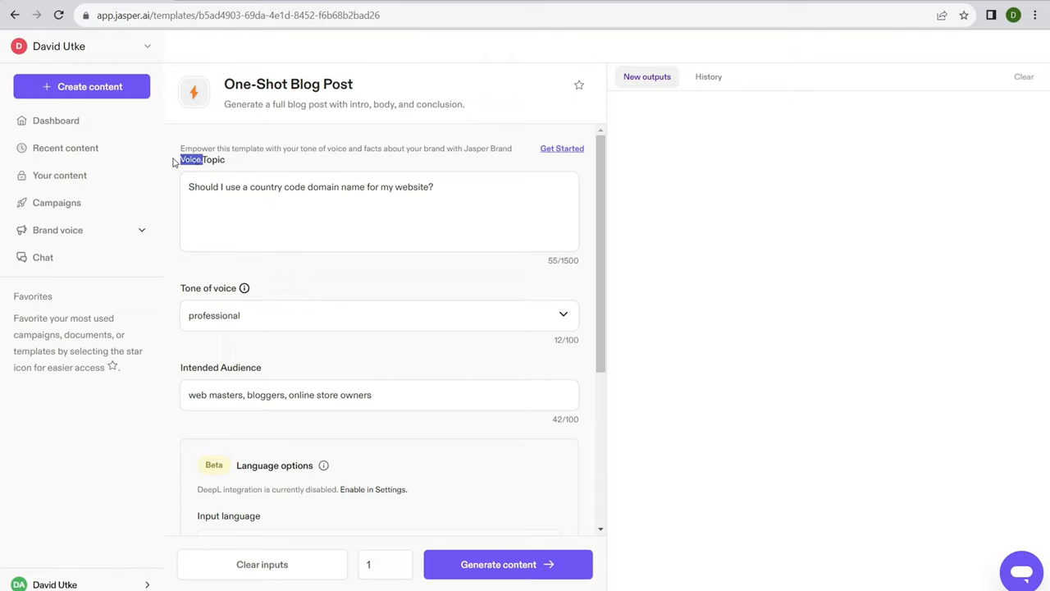
{"action": "mouse_move", "coordinate": [895, 184]}
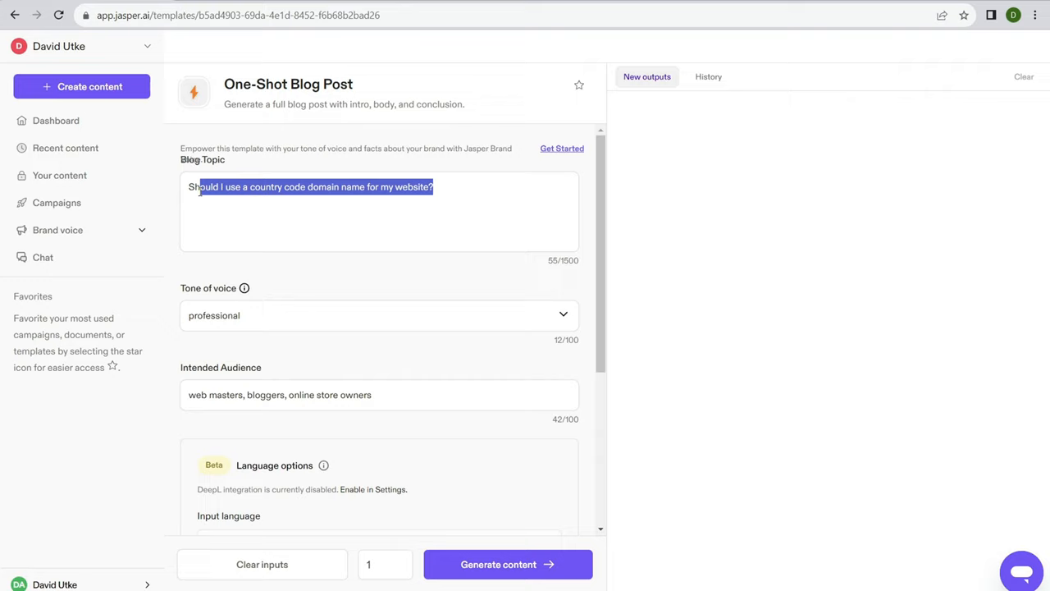
- Check the blog topic and set the intended audience to 'online business'
{"action": "left_click", "coordinate": [402, 187]}
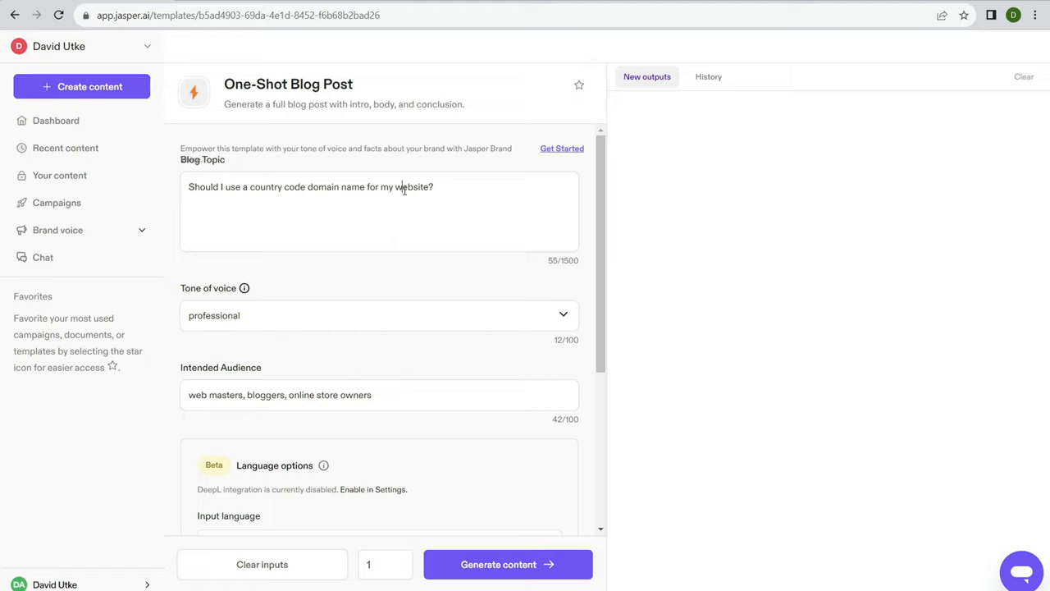
{"action": "left_click", "coordinate": [397, 186]}
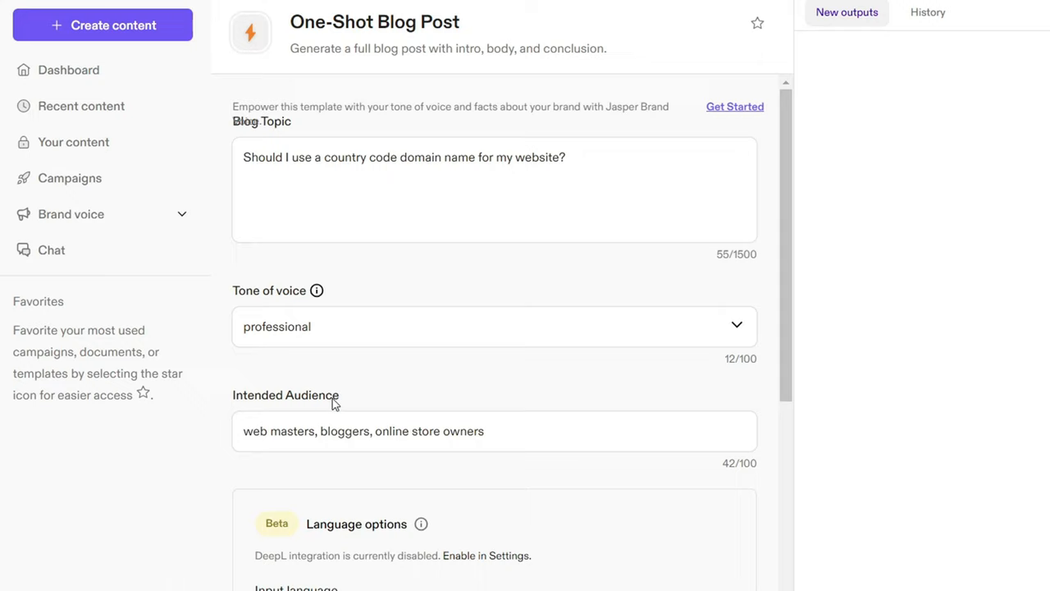
{"action": "type", "text": "busine"}
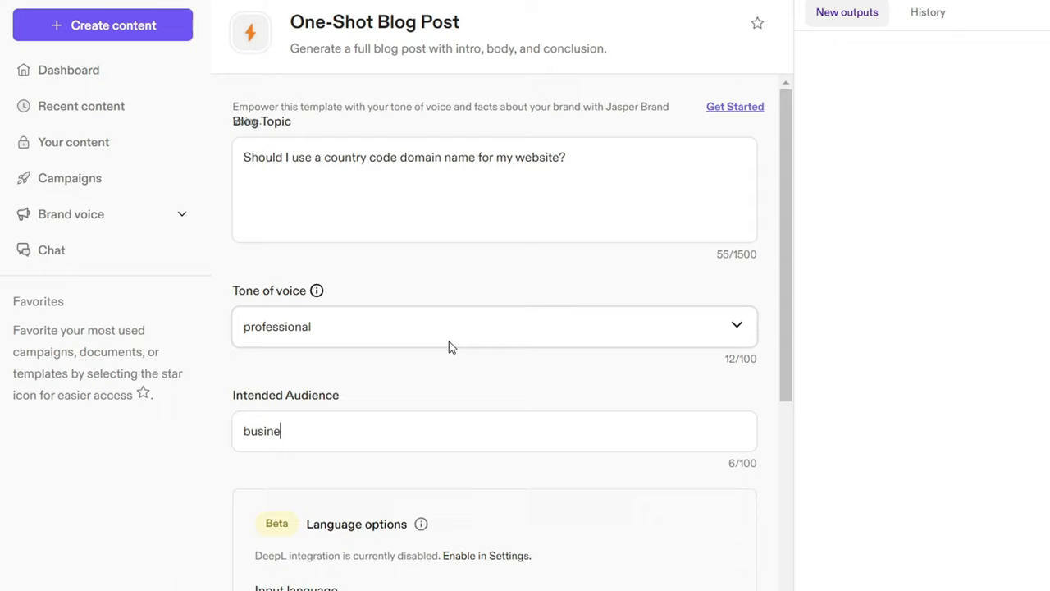
{"action": "type", "text": "online business"}
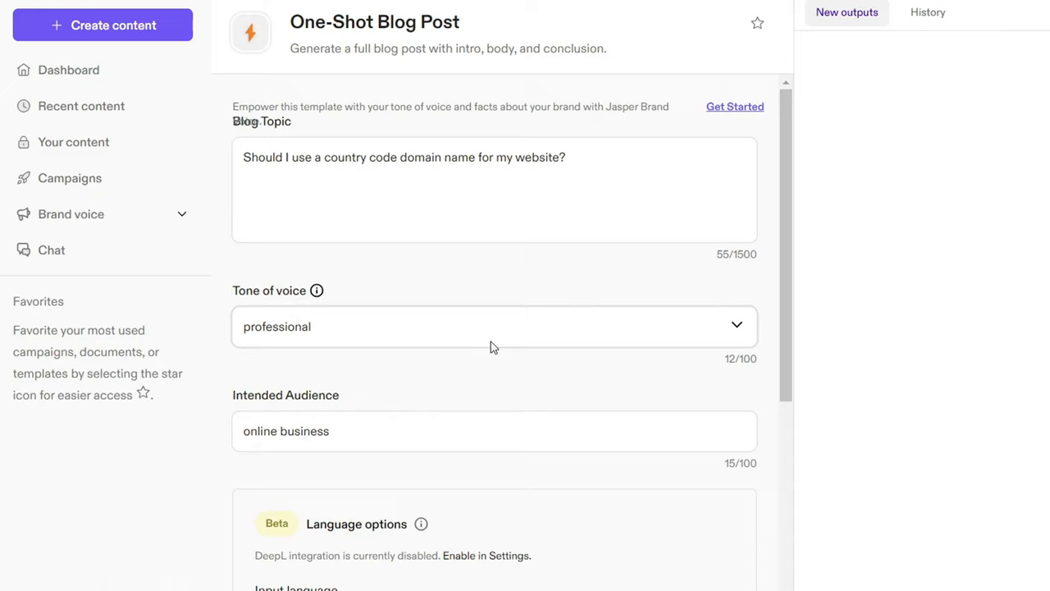
- Generate the One-Shot Blog Post and review the title, introduction, body and conclusion
{"action": "left_click", "coordinate": [497, 563]}
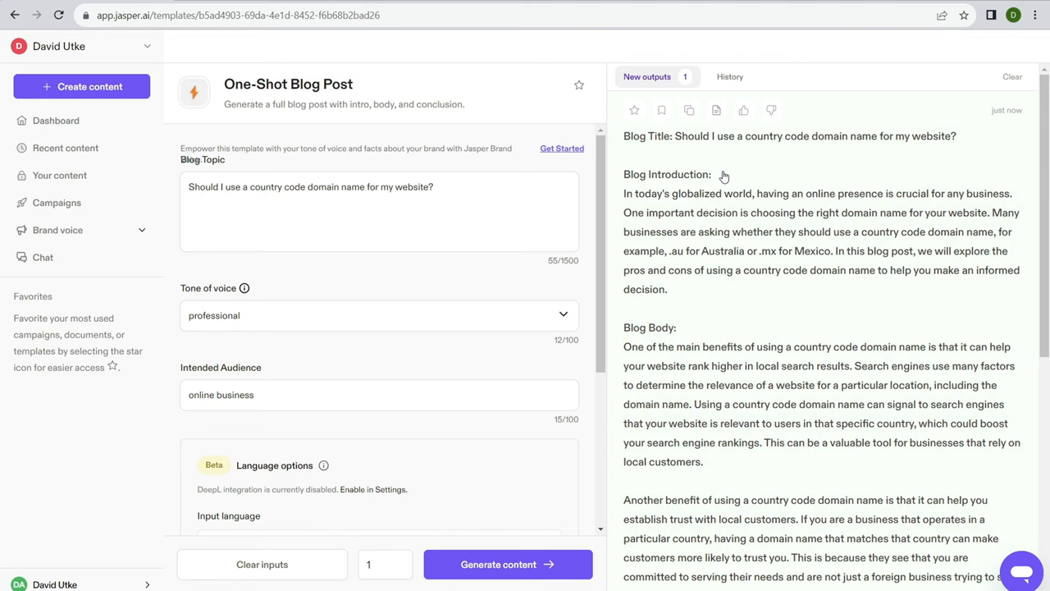
{"action": "scroll", "scroll_direction": "down", "scroll_amount": 3}
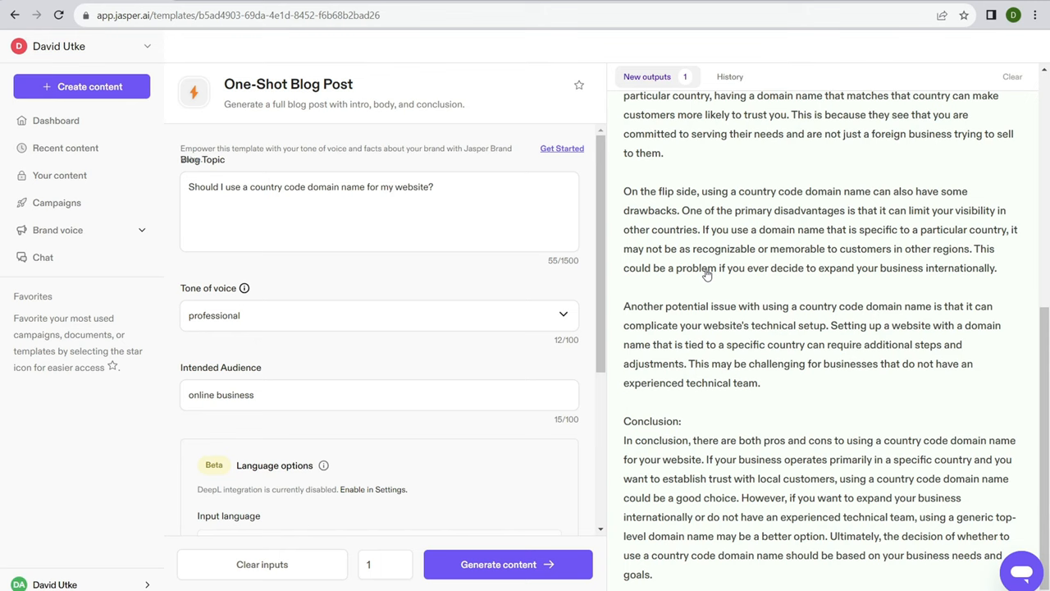
{"action": "mouse_move", "coordinate": [730, 383]}
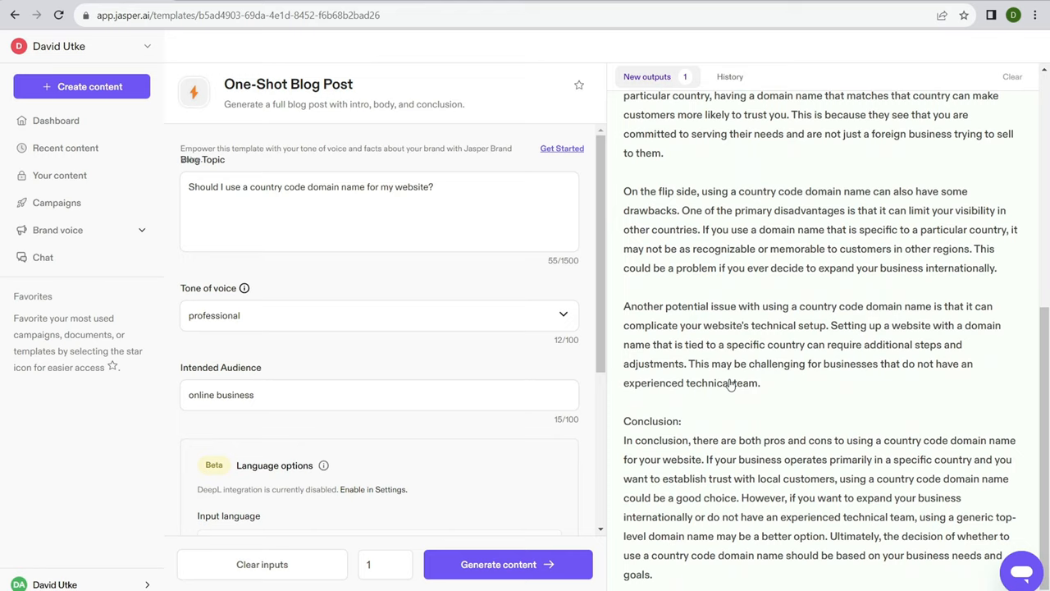
{"action": "mouse_move", "coordinate": [730, 384]}
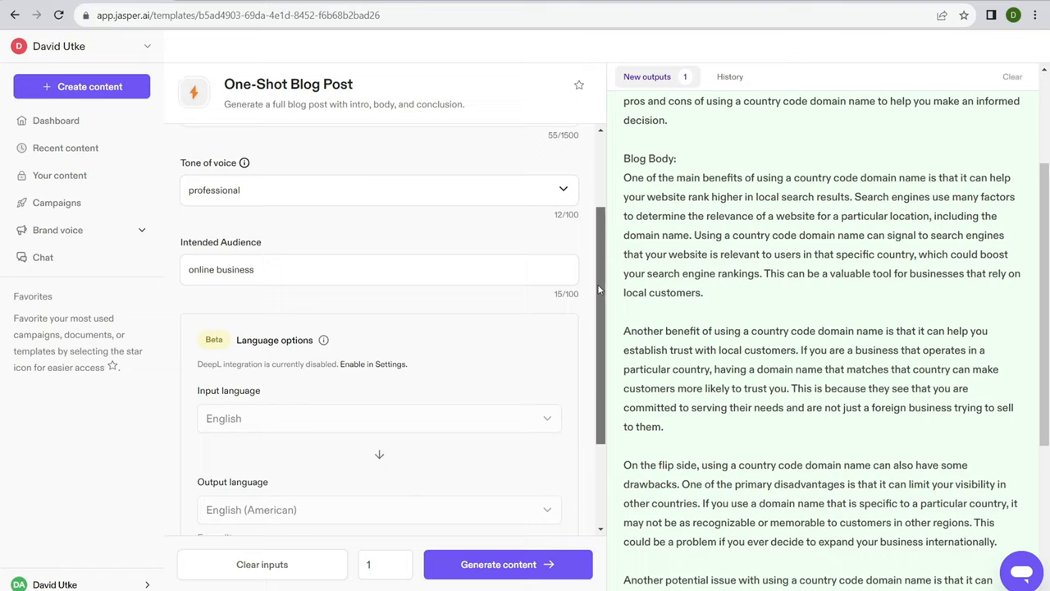
{"action": "scroll", "scroll_direction": "down", "scroll_amount": 3}
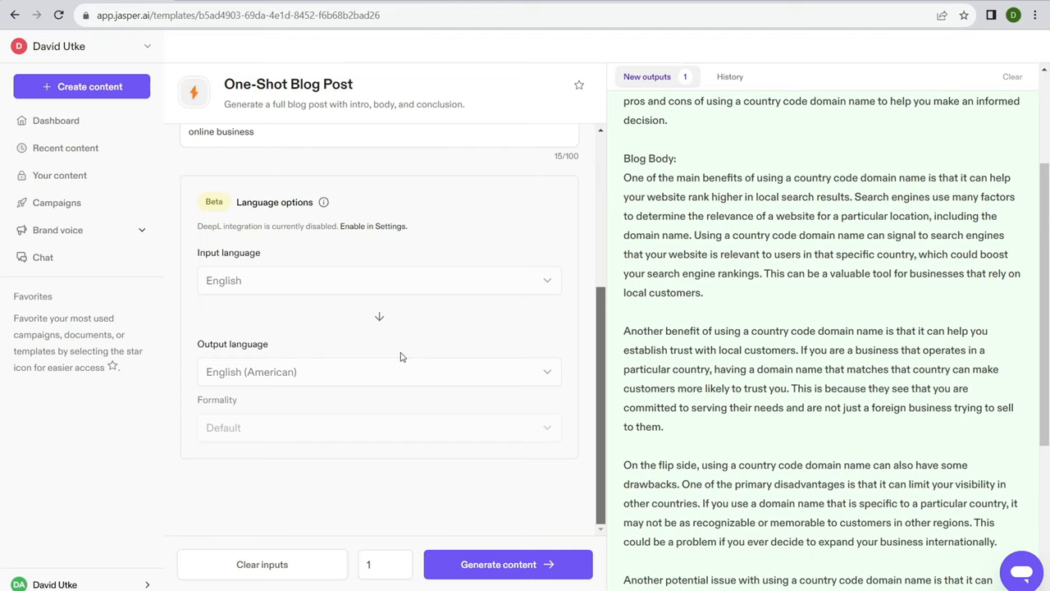
{"action": "mouse_move", "coordinate": [418, 342]}
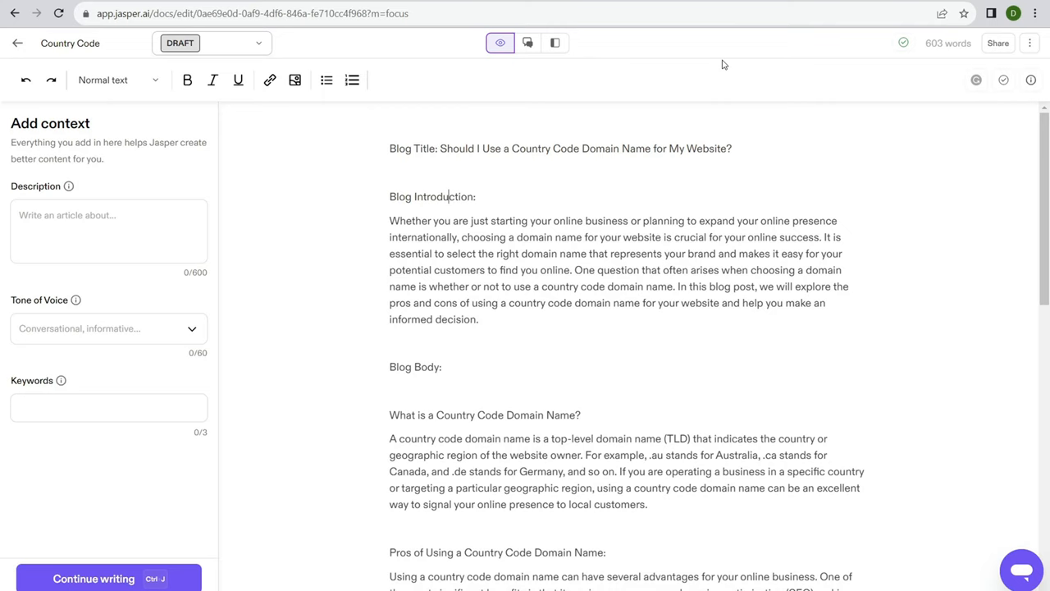
- Scroll through the Country Code document draft and its pros and cons sections
{"action": "scroll", "scroll_direction": "down", "scroll_amount": 3}
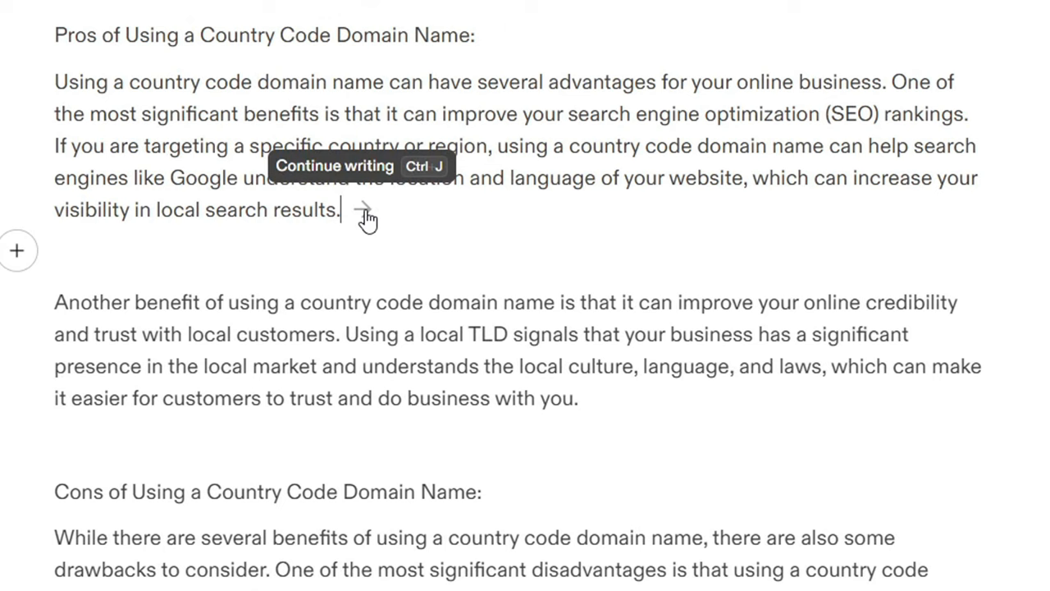
- Run Continue writing after the first Pros paragraph, bringing the draft to 670 words
{"action": "left_click", "coordinate": [335, 165]}
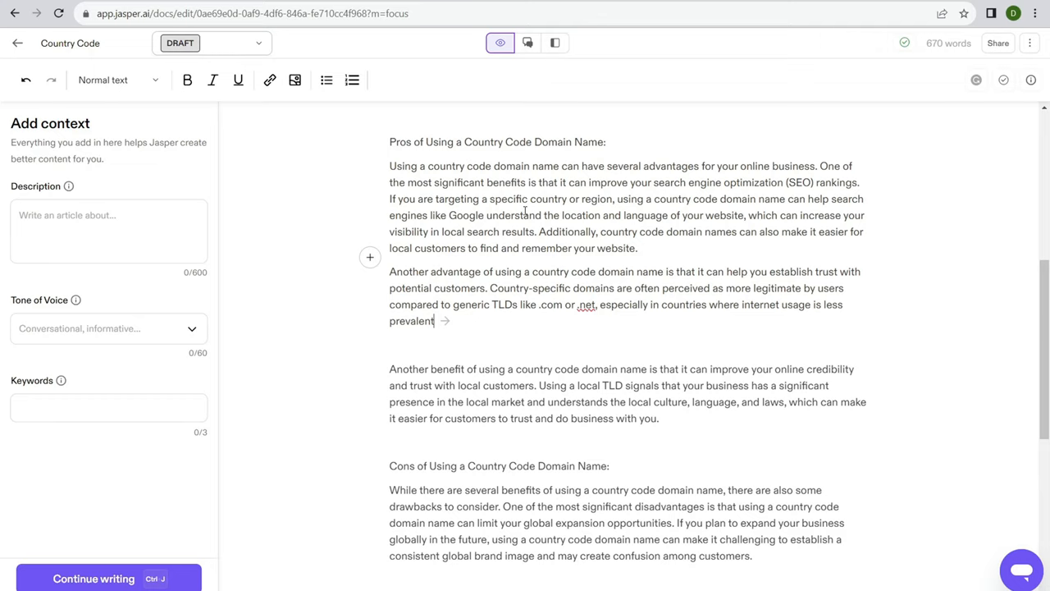
{"action": "scroll", "scroll_direction": "down", "scroll_amount": 3}
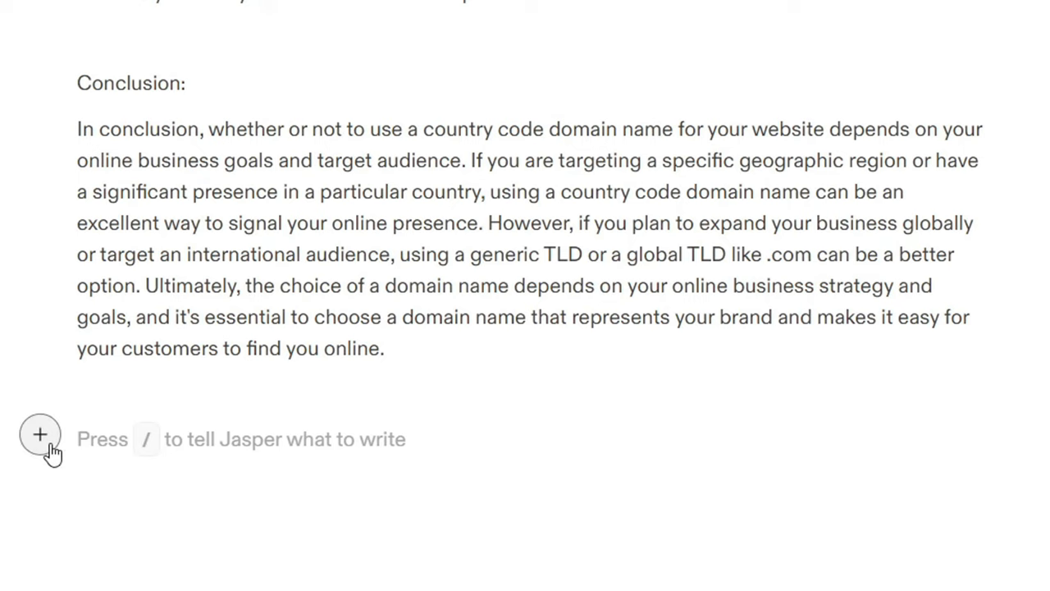
{"action": "left_click", "coordinate": [39, 434]}
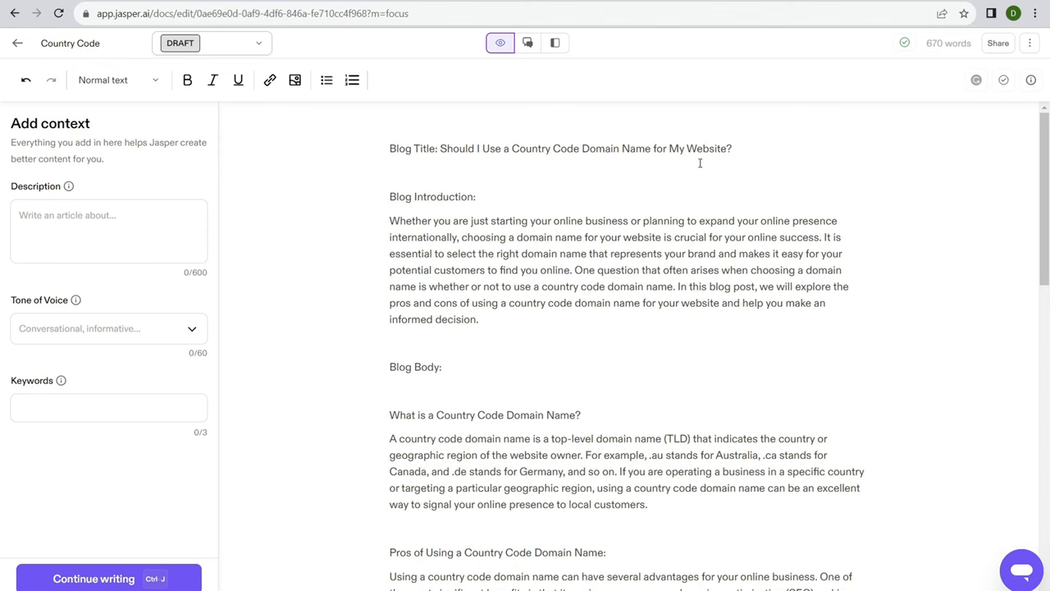
- Ask Jasper to 'write an outline for a blog post on "should I use a country code specific domain name"'
{"action": "scroll", "scroll_direction": "down", "scroll_amount": 3}
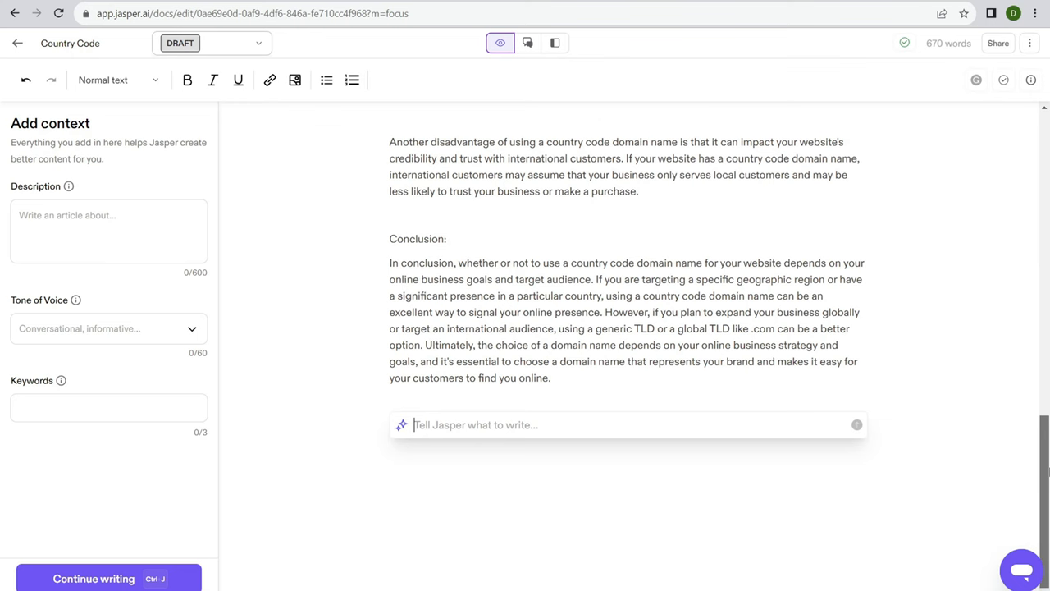
{"action": "type", "text": "write an outline for t"}
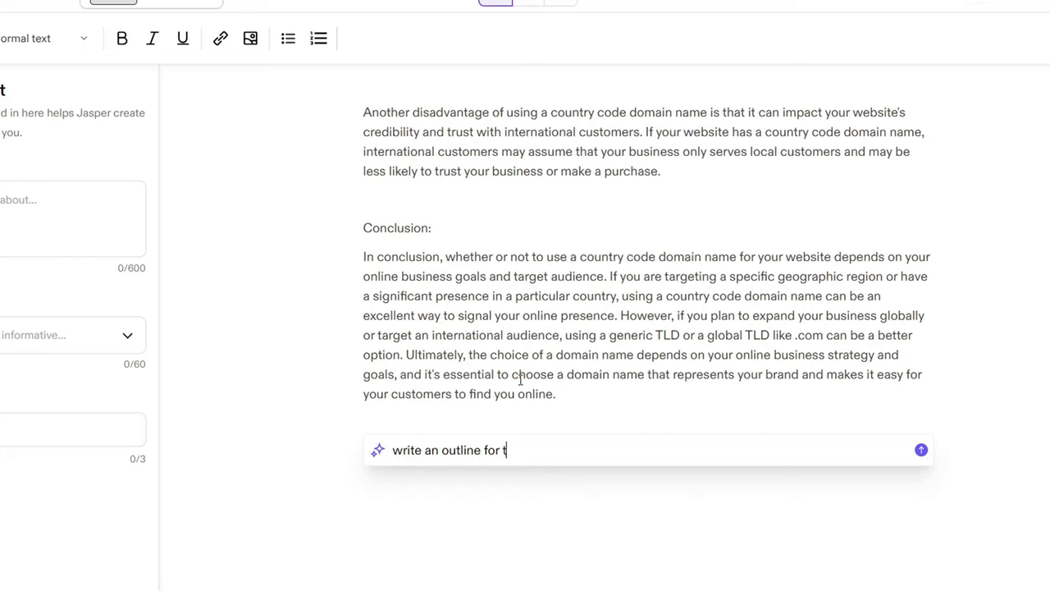
{"action": "type", "text": "a blog post on \"should I us"}
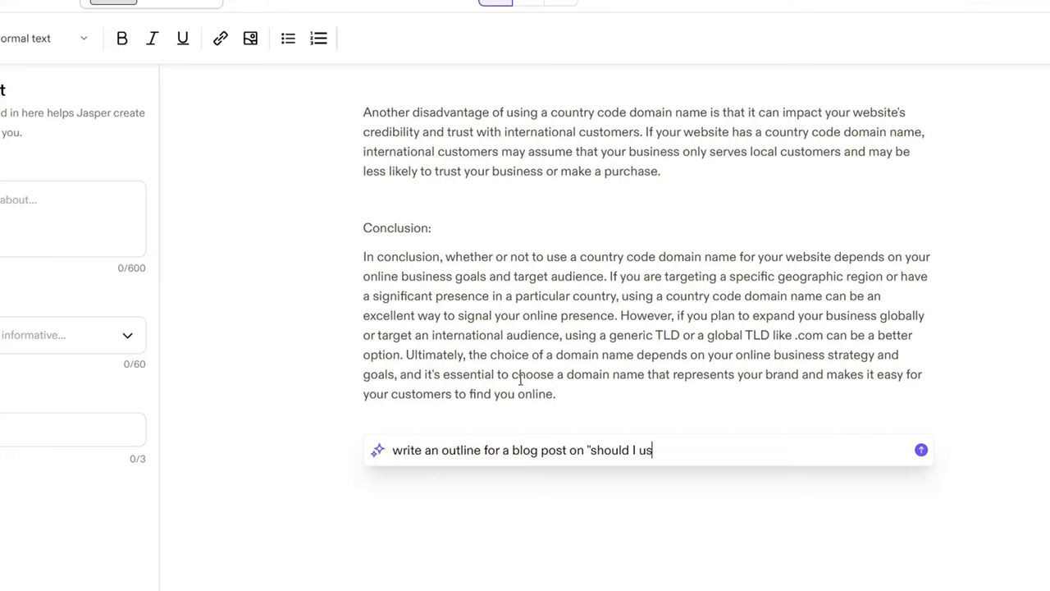
{"action": "type", "text": "e a country code specific domain name"}
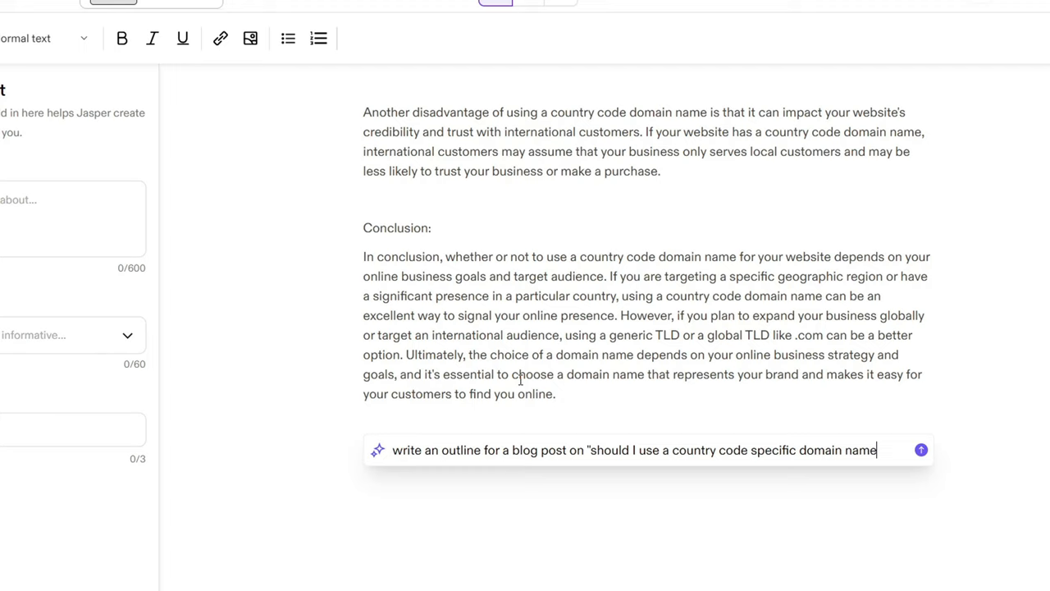
{"action": "left_click", "coordinate": [921, 449]}
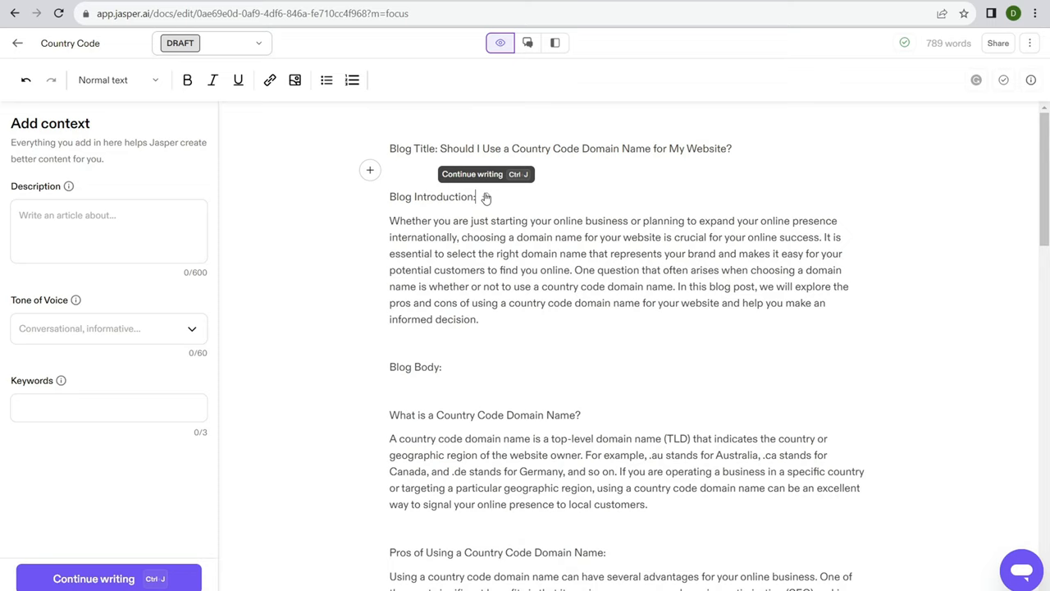
- Delete the 'Blog Introduction:' label and make the blog title a Heading 2
{"action": "left_click", "coordinate": [114, 80]}
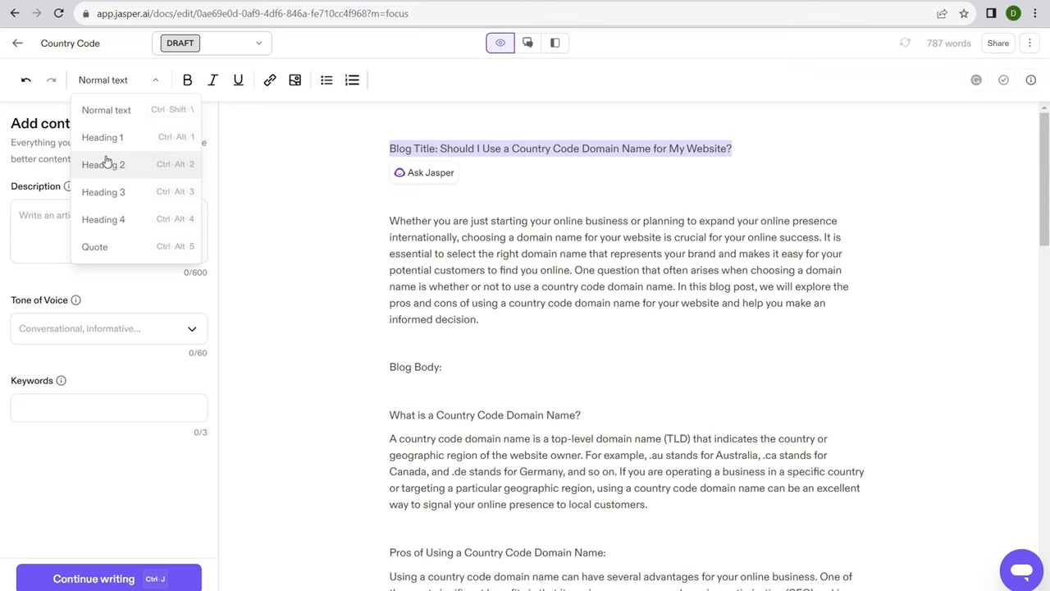
{"action": "left_click", "coordinate": [102, 137]}
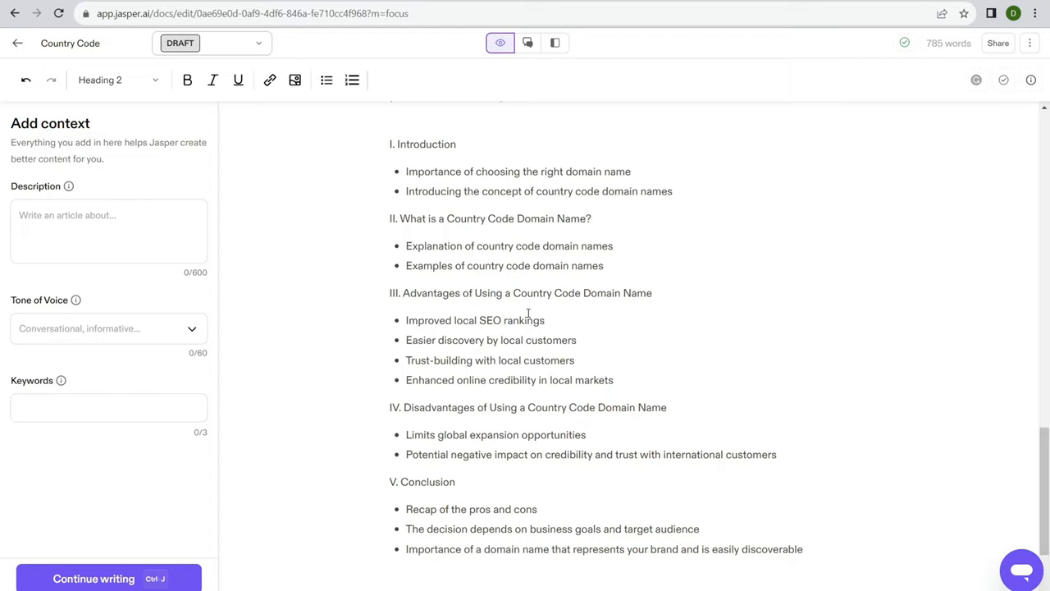
{"action": "scroll", "scroll_direction": "down", "scroll_amount": 3}
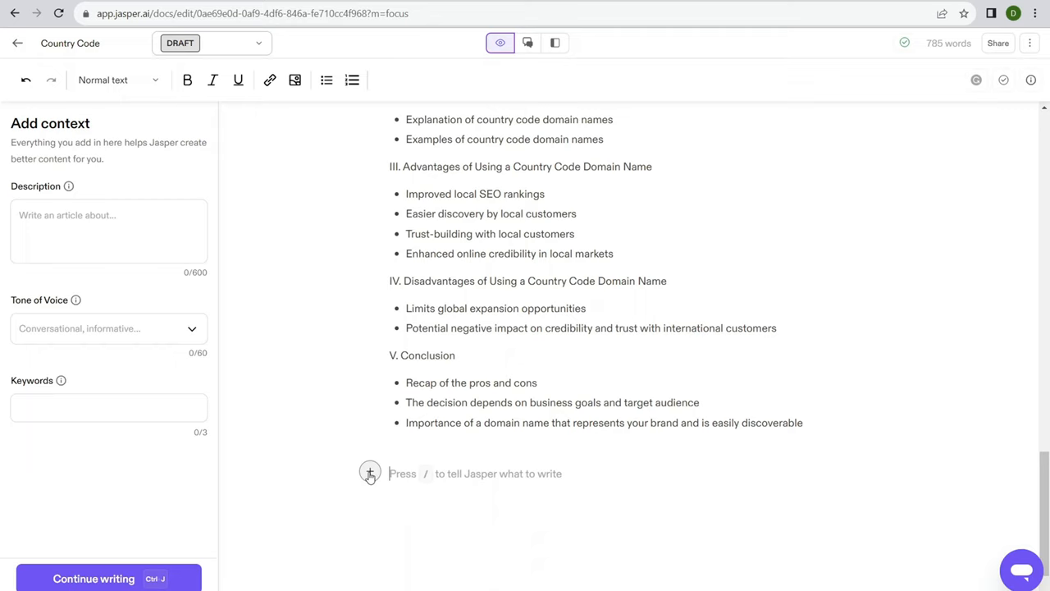
{"action": "mouse_move", "coordinate": [437, 334]}
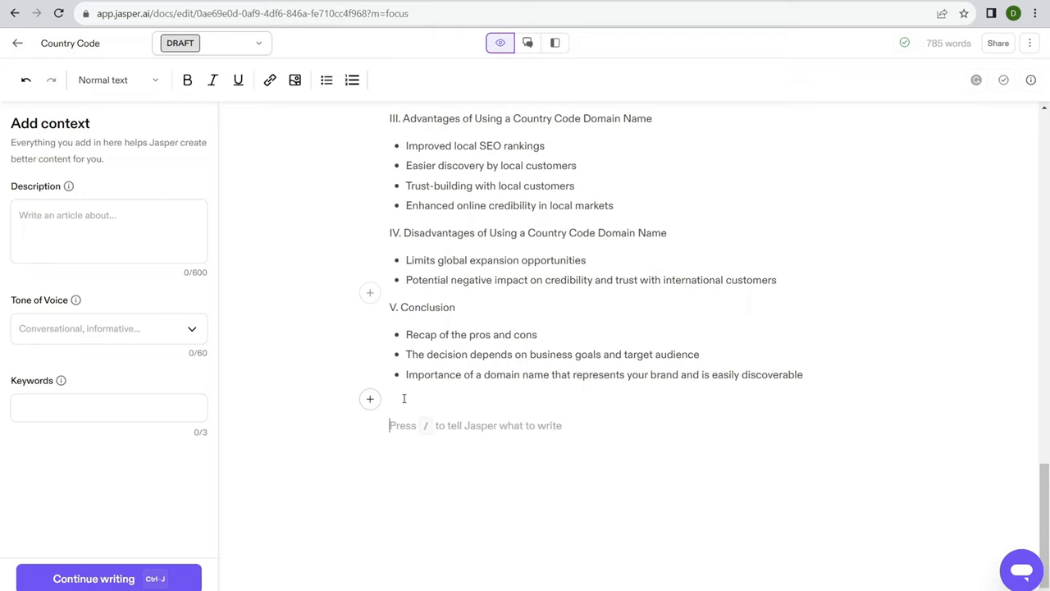
- Ask Jasper 'How do I buy a country code specific domain' below the outline
{"action": "type", "text": "How do I"}
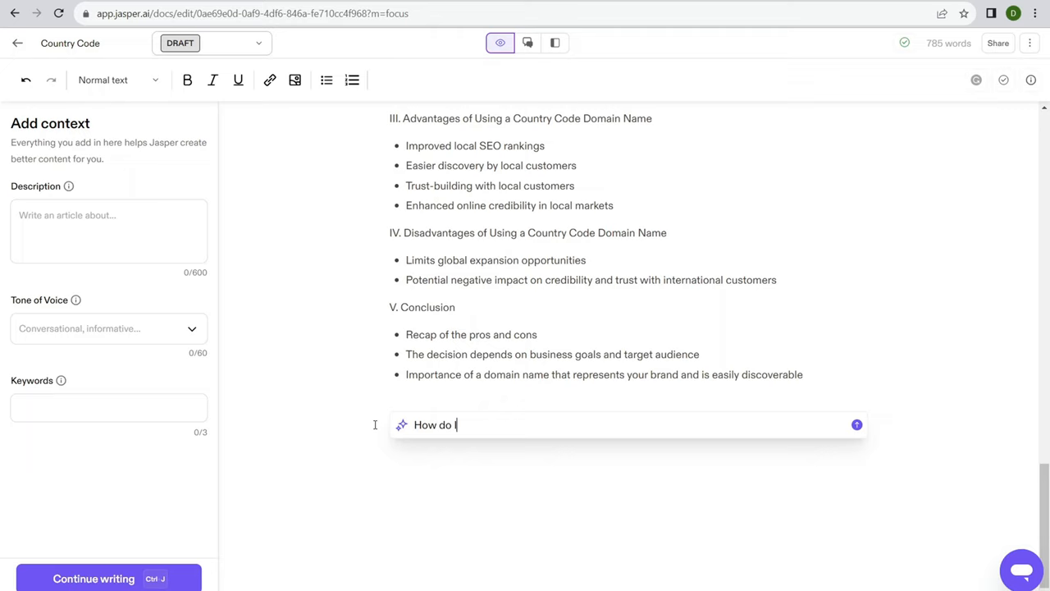
{"action": "type", "text": "buy a country code specific doma"}
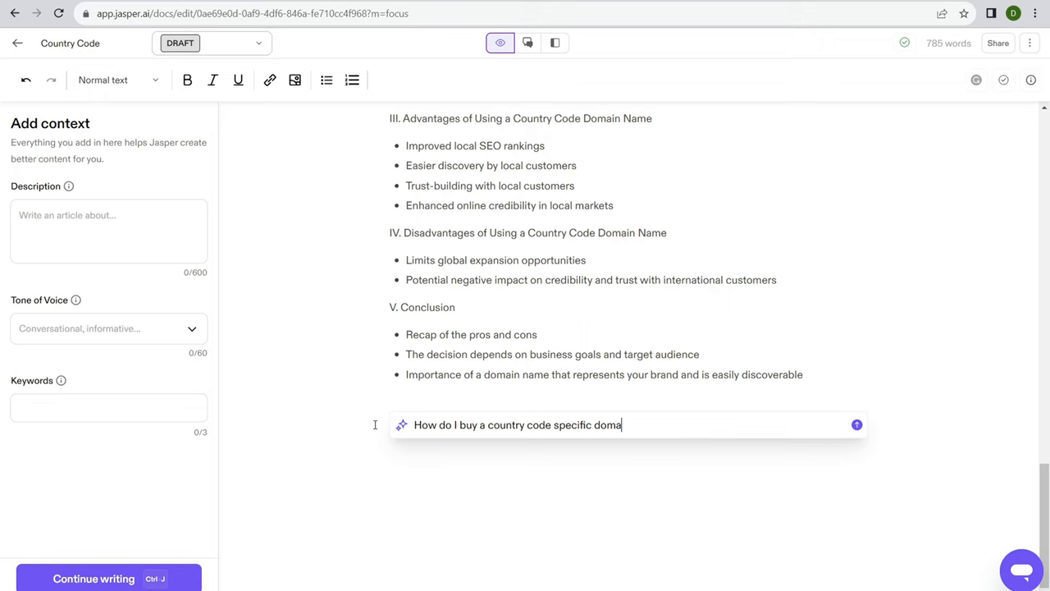
{"action": "left_click", "coordinate": [856, 424]}
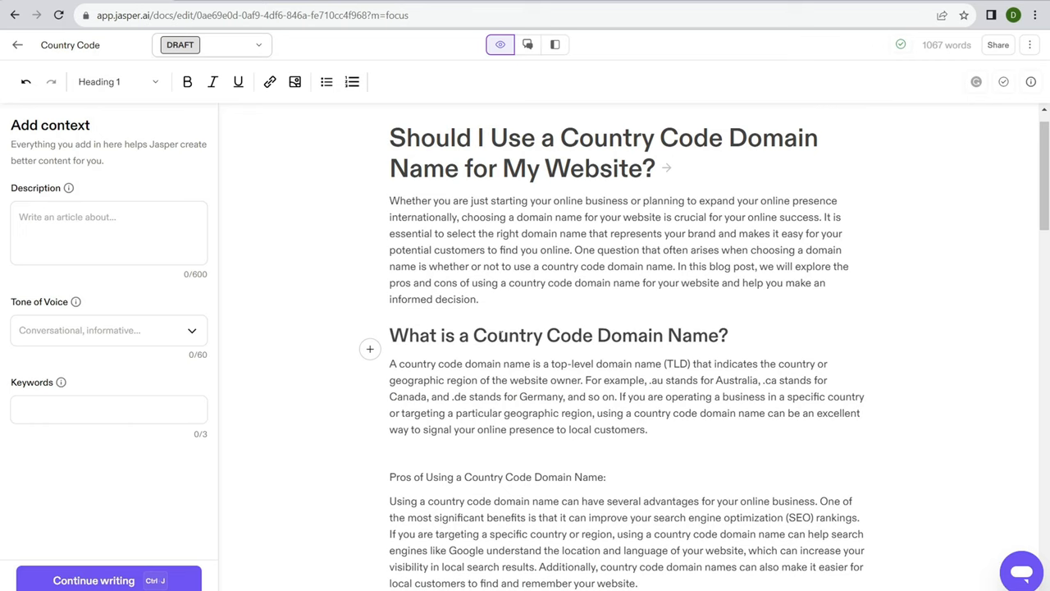
- Break the introduction's last two sentences into a separate paragraph
{"action": "left_click_drag", "start_coordinate": [575, 249], "coordinate": [478, 299]}
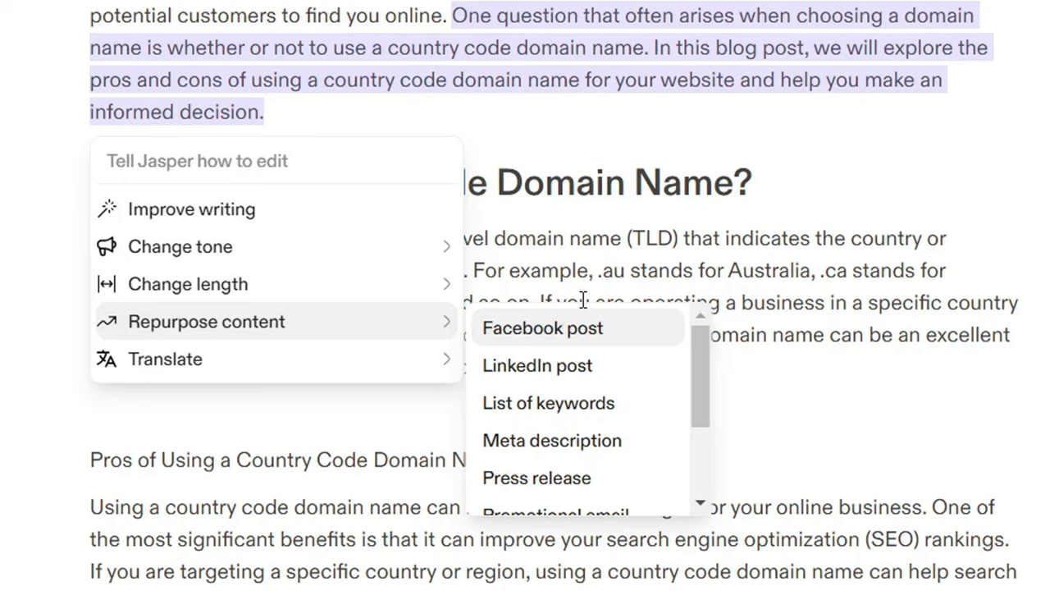
{"action": "scroll", "scroll_direction": "down", "scroll_amount": 3}
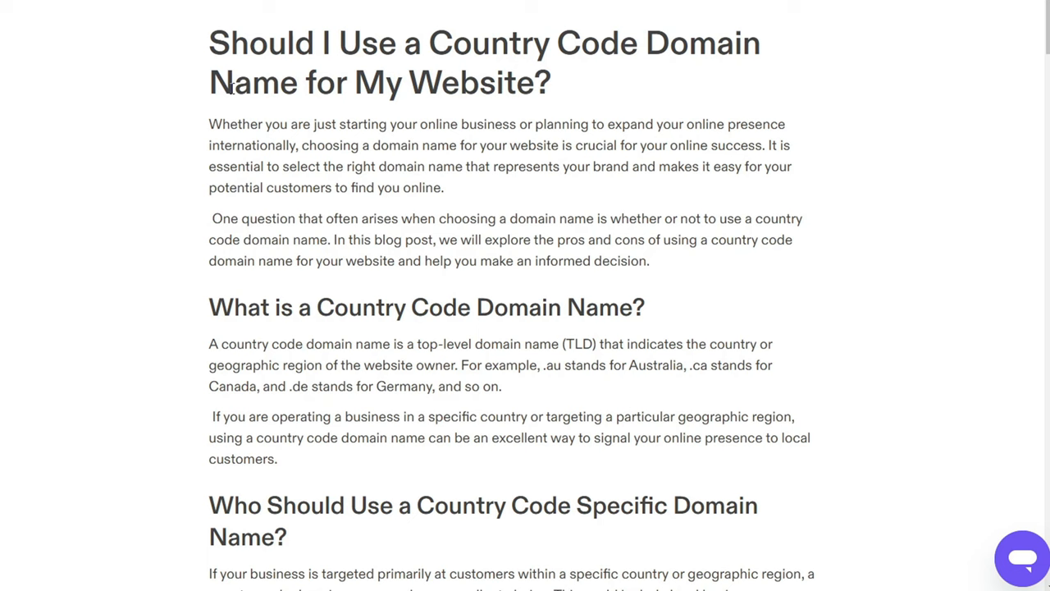
{"action": "scroll", "scroll_direction": "down", "scroll_amount": 3}
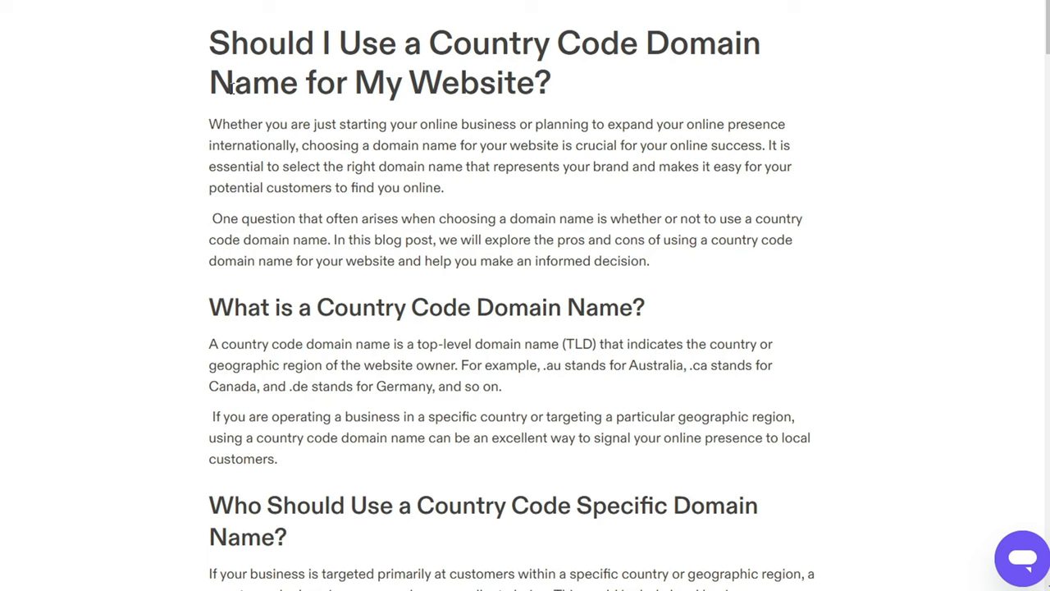